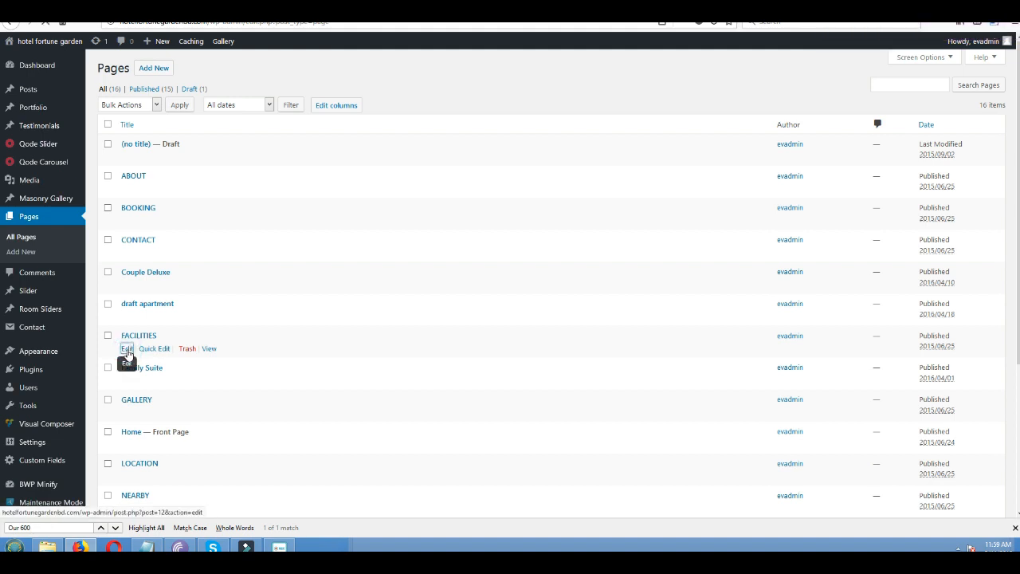
# Edit the FACILITIES page and switch it to the Visual Composer backend editor
pyautogui.click(128, 348)
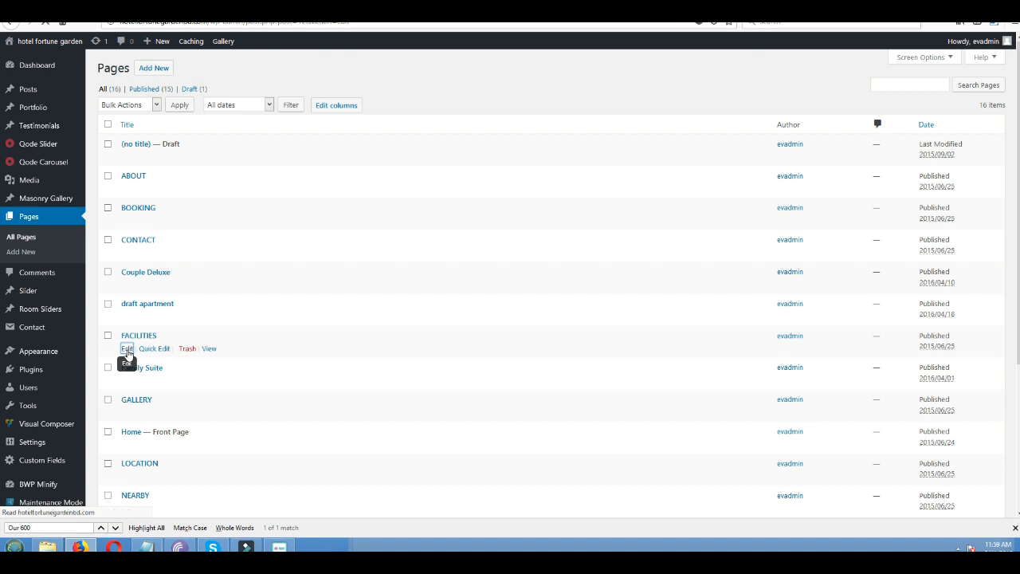
pyautogui.click(128, 347)
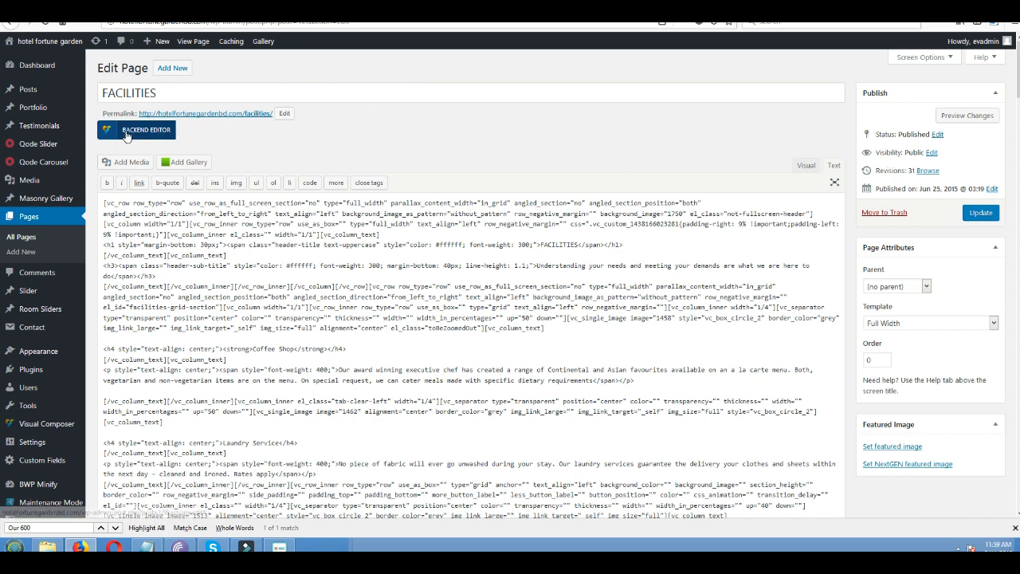
pyautogui.click(147, 130)
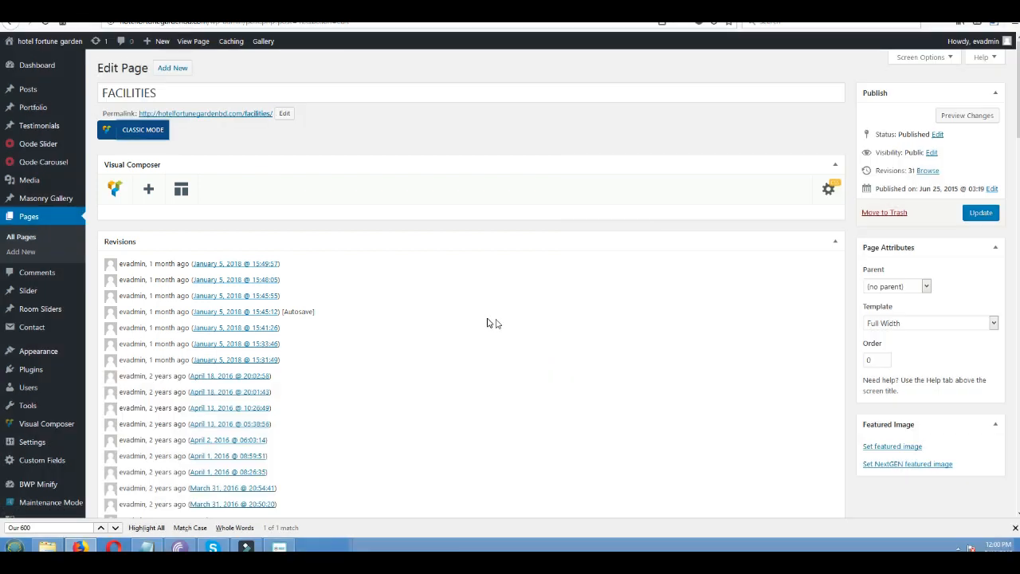
pyautogui.moveTo(258, 223)
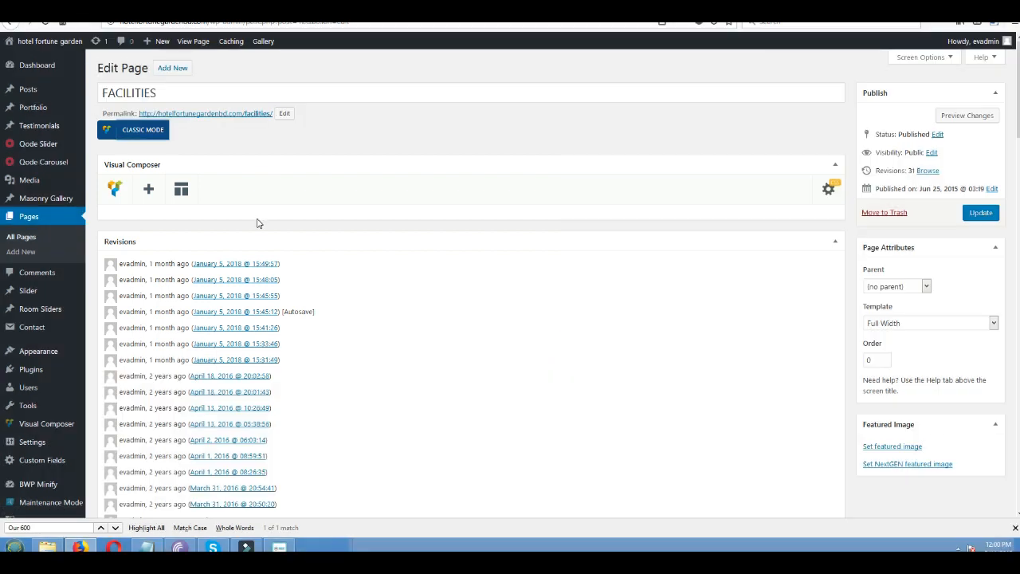
pyautogui.moveTo(30, 370)
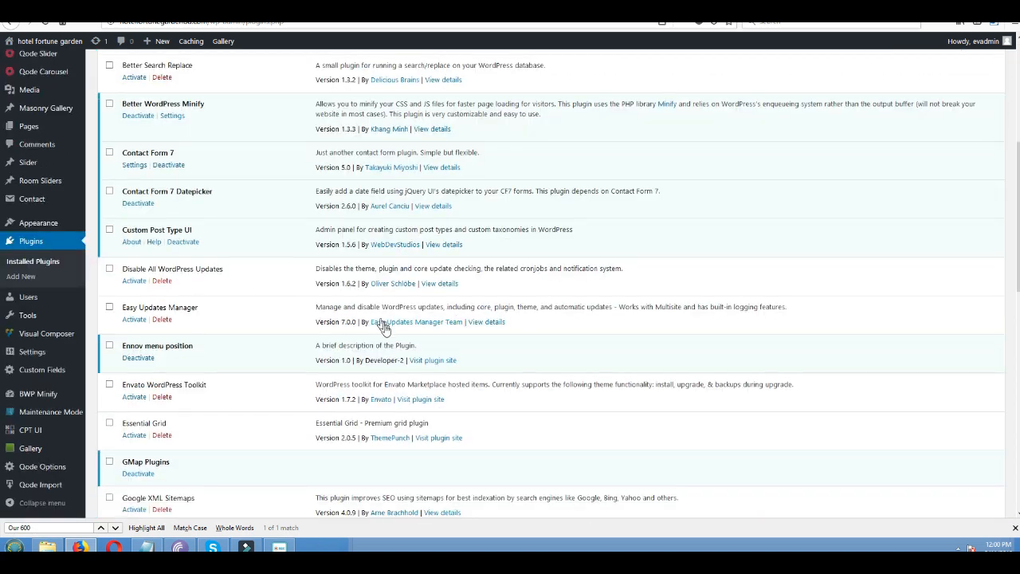
# Deactivate WPBakery Visual Composer in Installed Plugins and request its deletion
pyautogui.scroll(-3)
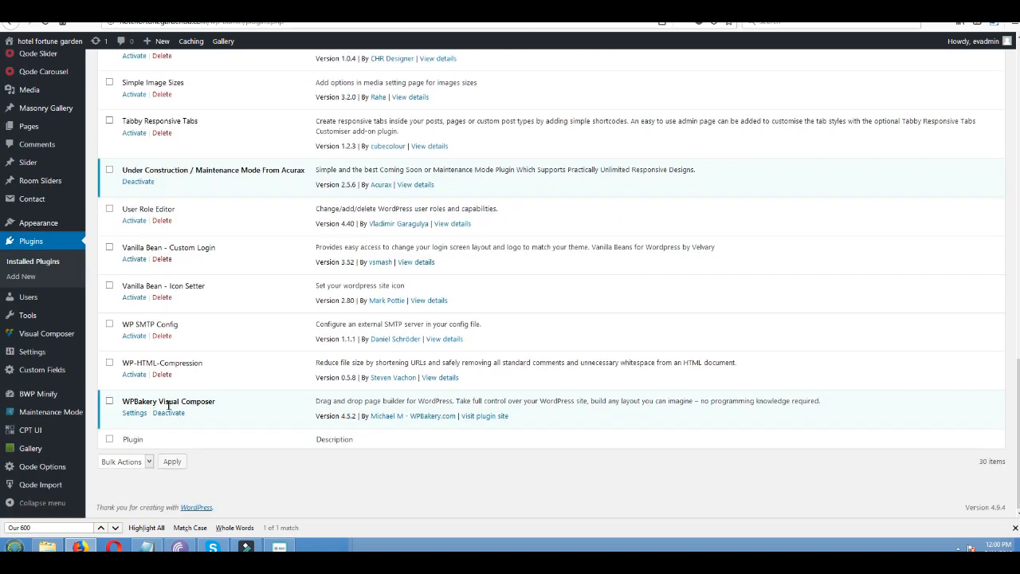
pyautogui.click(169, 411)
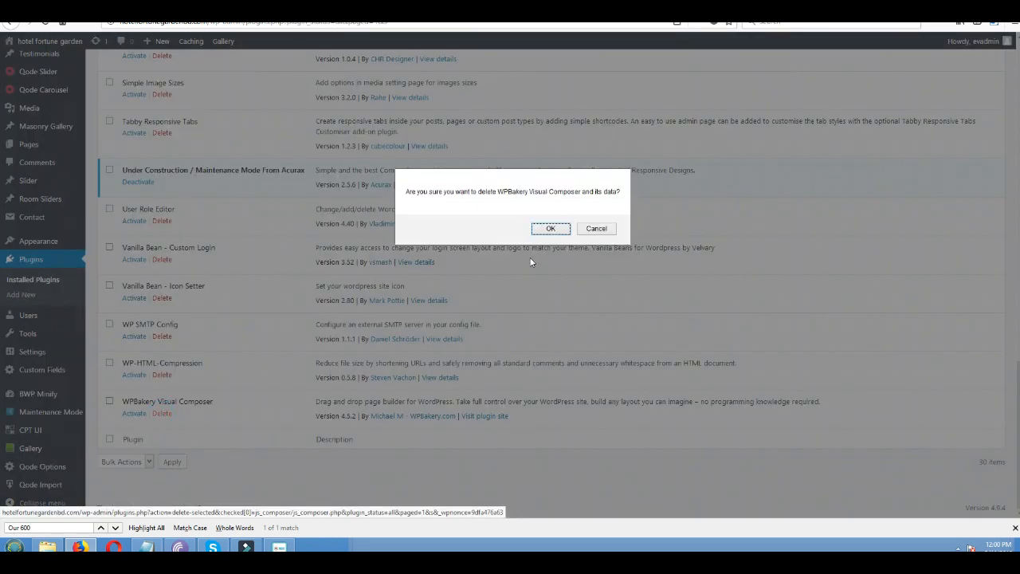
pyautogui.click(596, 228)
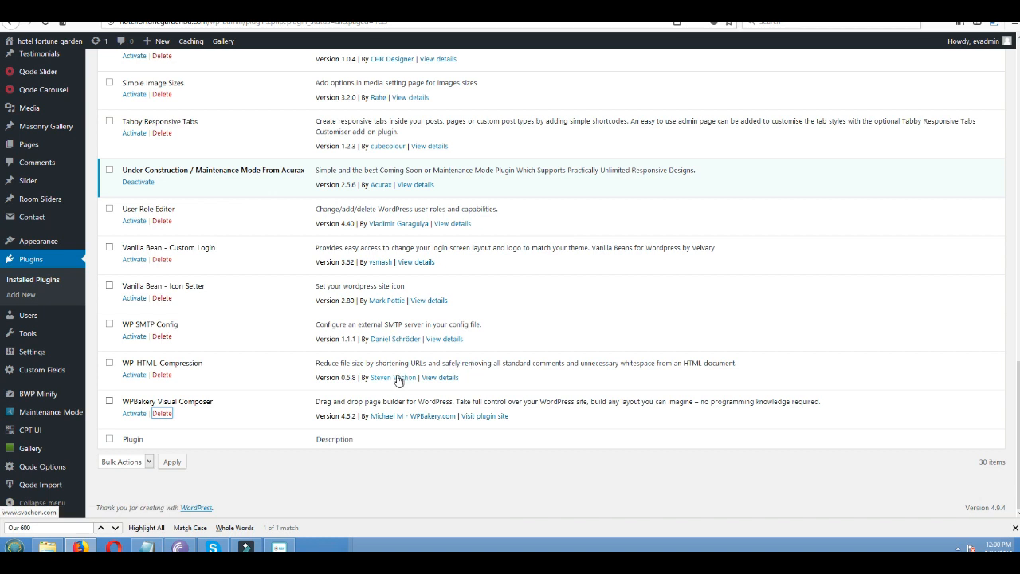
pyautogui.rightClick(161, 413)
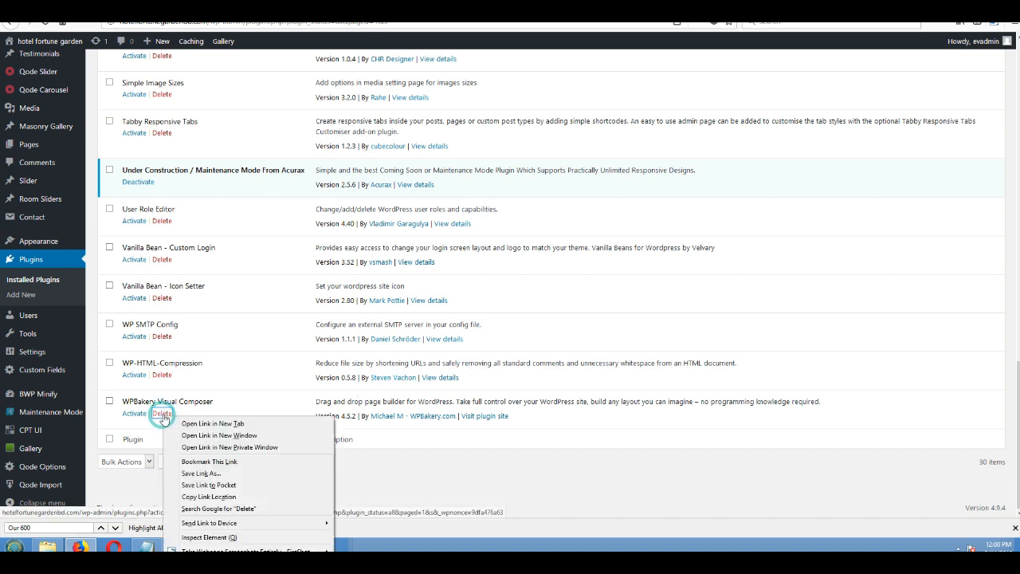
pyautogui.click(162, 413)
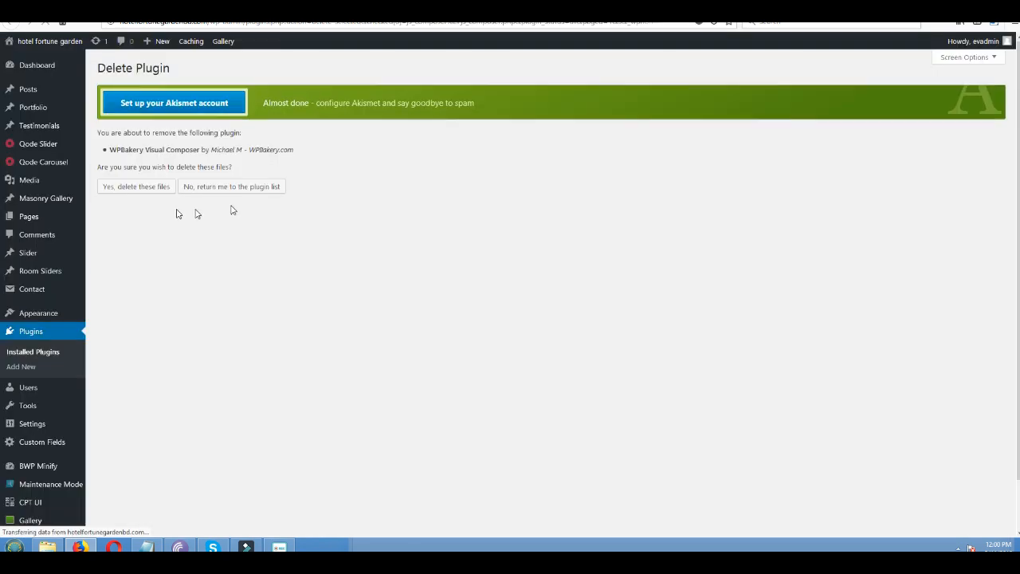
# Confirm 'Yes, delete these files' to remove WPBakery Visual Composer completely
pyautogui.click(135, 185)
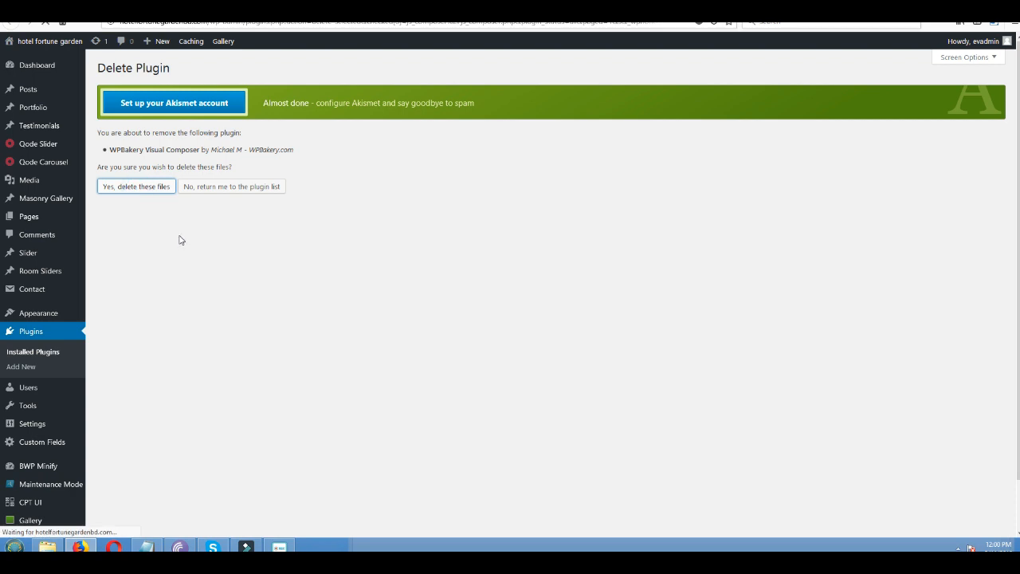
pyautogui.click(137, 185)
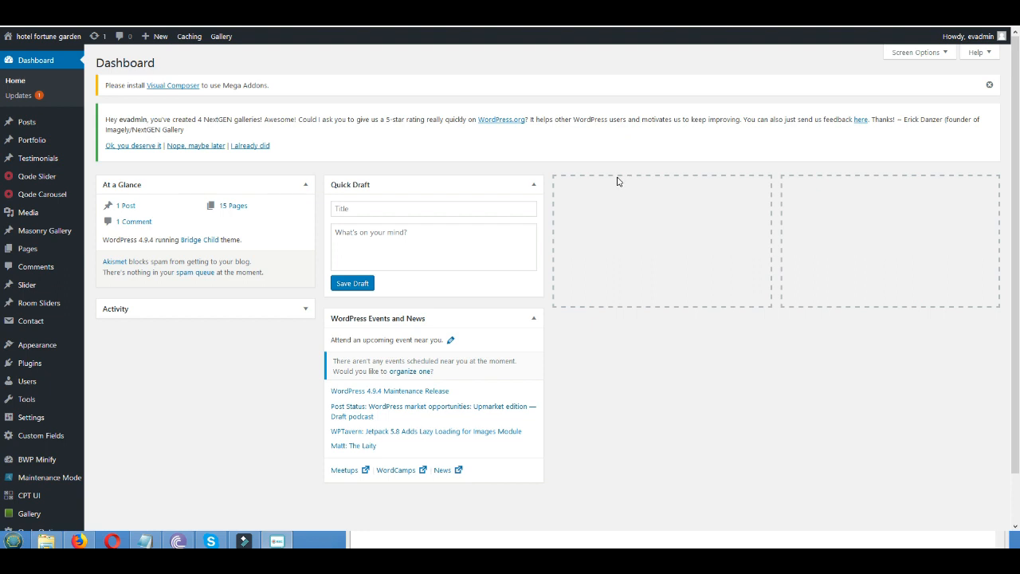
pyautogui.moveTo(76, 255)
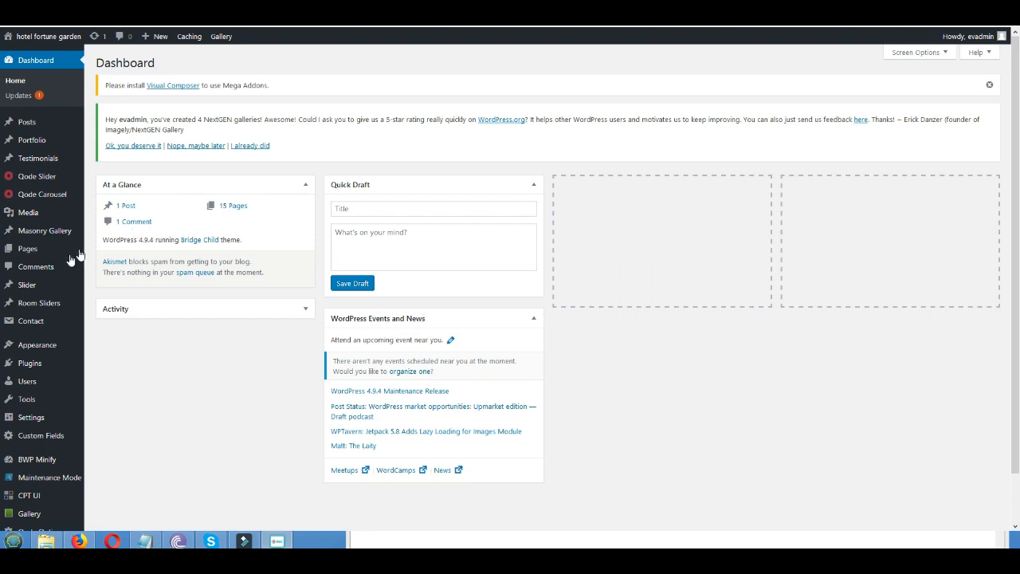
pyautogui.moveTo(29, 363)
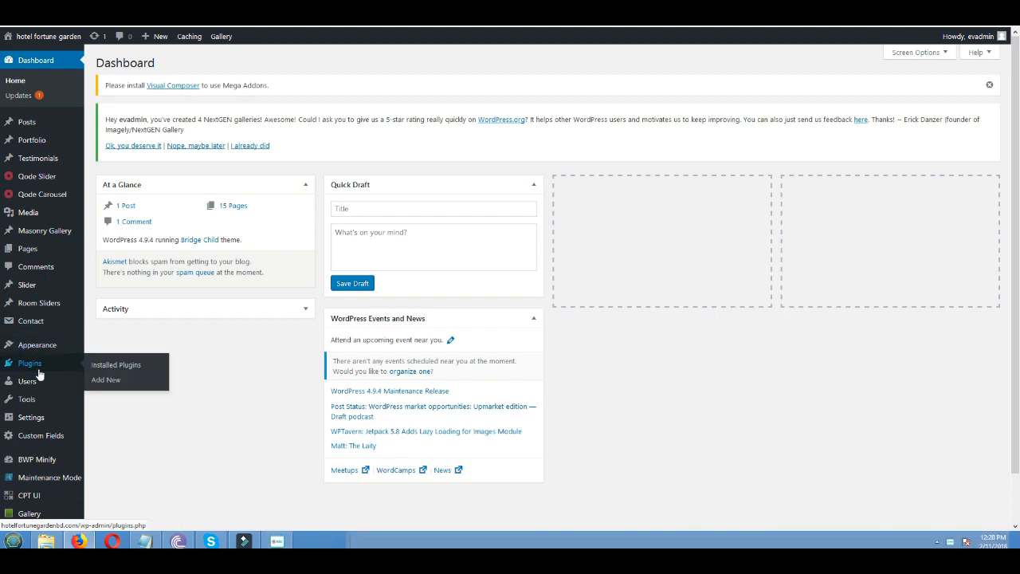
# Go from Installed Plugins to the Add Plugins page
pyautogui.click(116, 363)
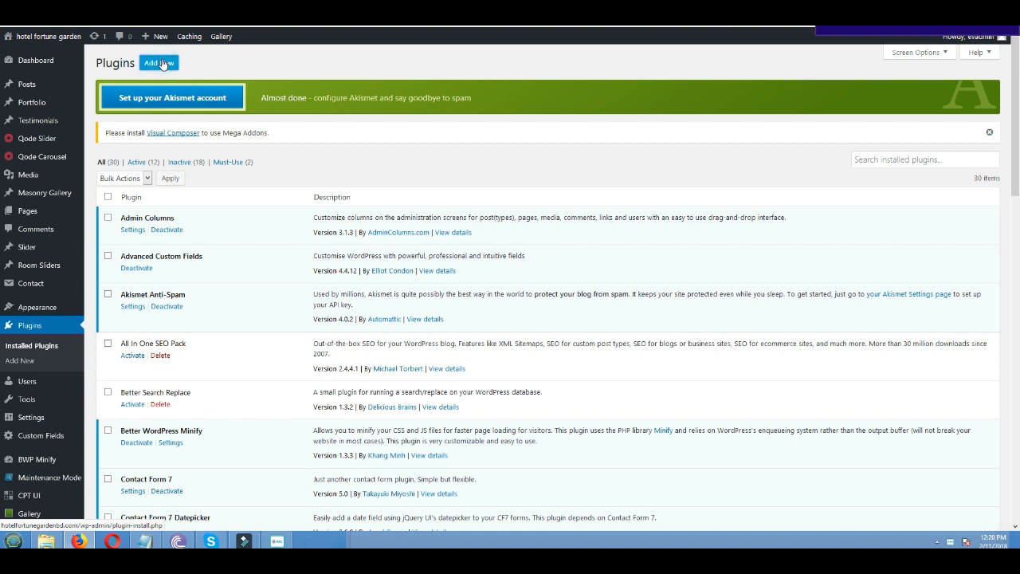
pyautogui.click(160, 64)
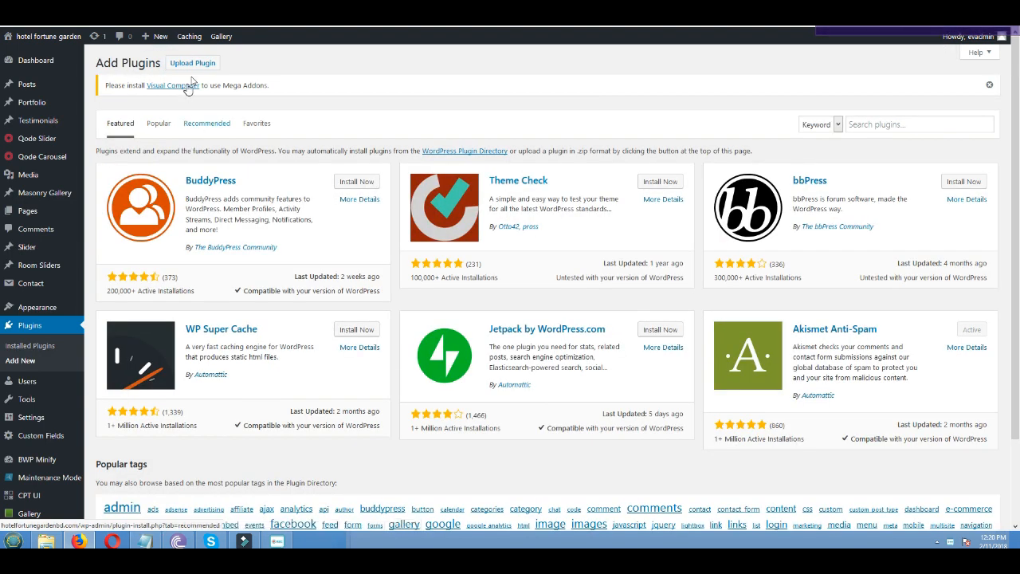
# Choose js_composer.zip in the Upload Plugin form and start installing it
pyautogui.click(191, 62)
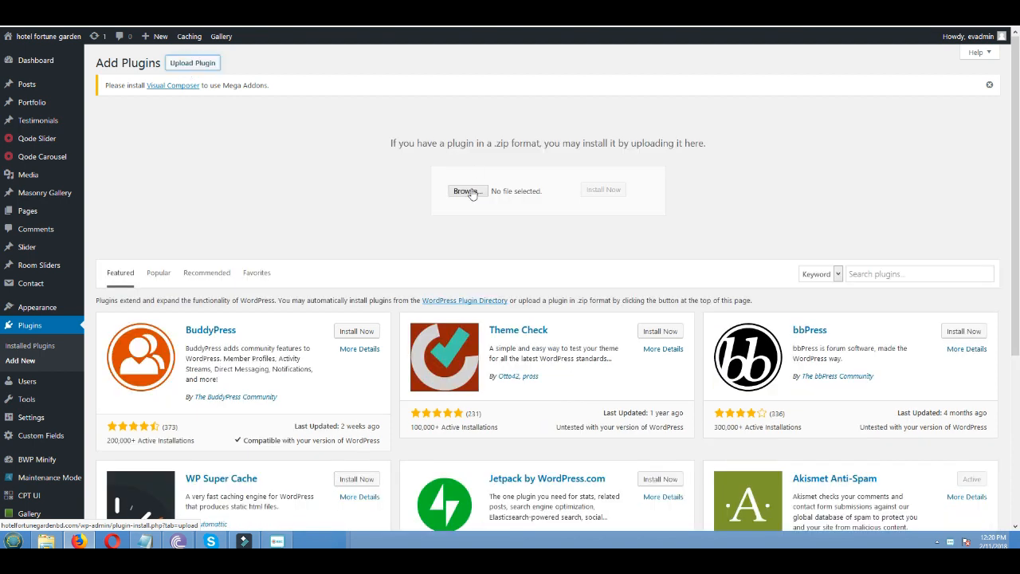
pyautogui.click(468, 191)
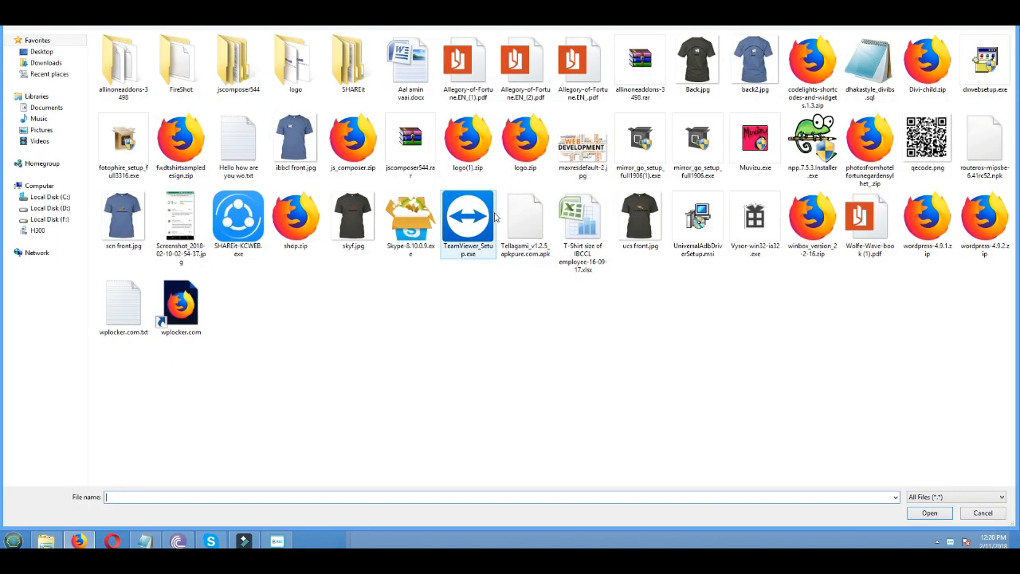
pyautogui.click(352, 140)
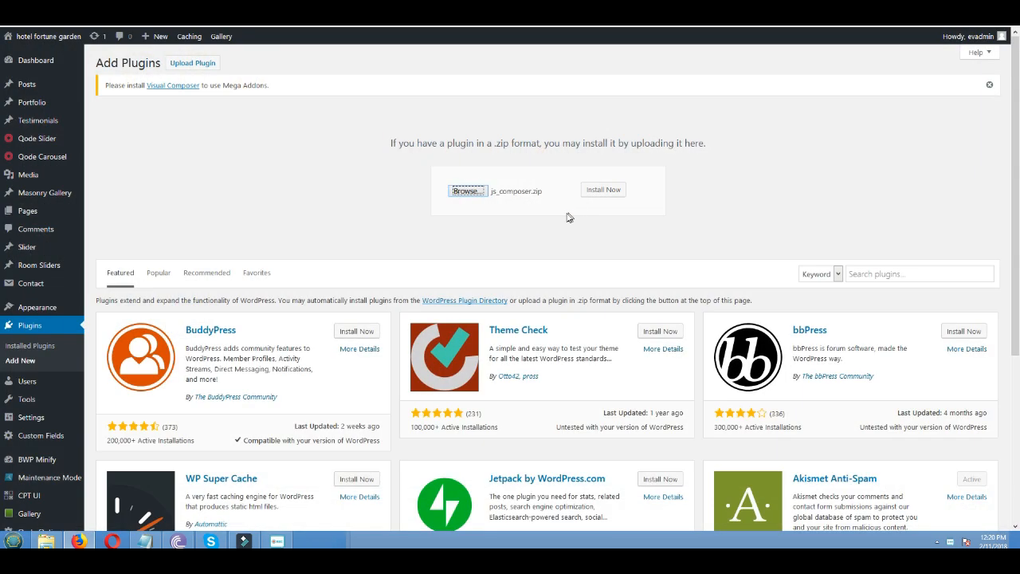
pyautogui.click(602, 188)
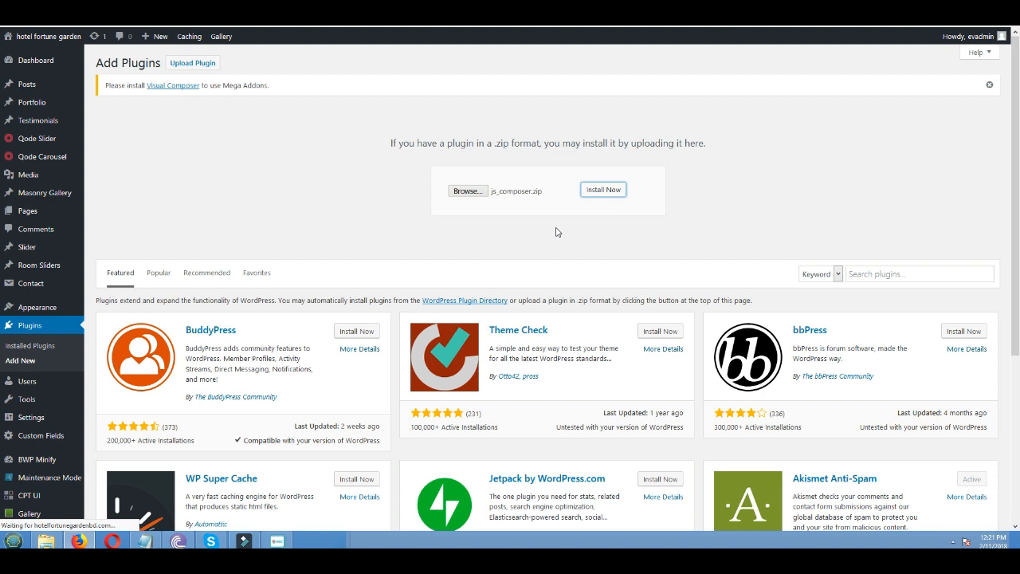
# Complete the js_composer.zip install and activate WPBakery Page Builder 5.4
pyautogui.click(602, 188)
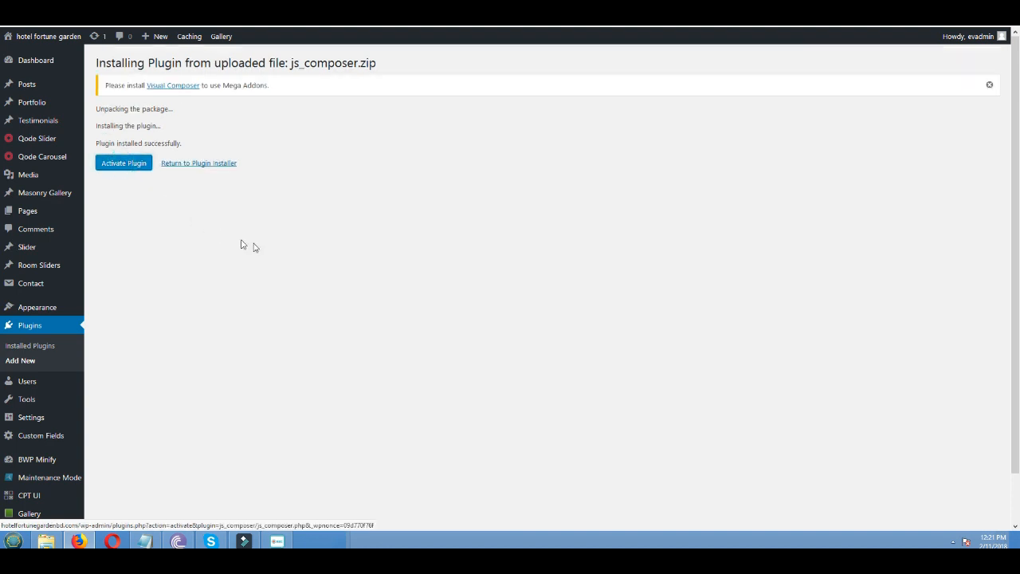
pyautogui.click(124, 162)
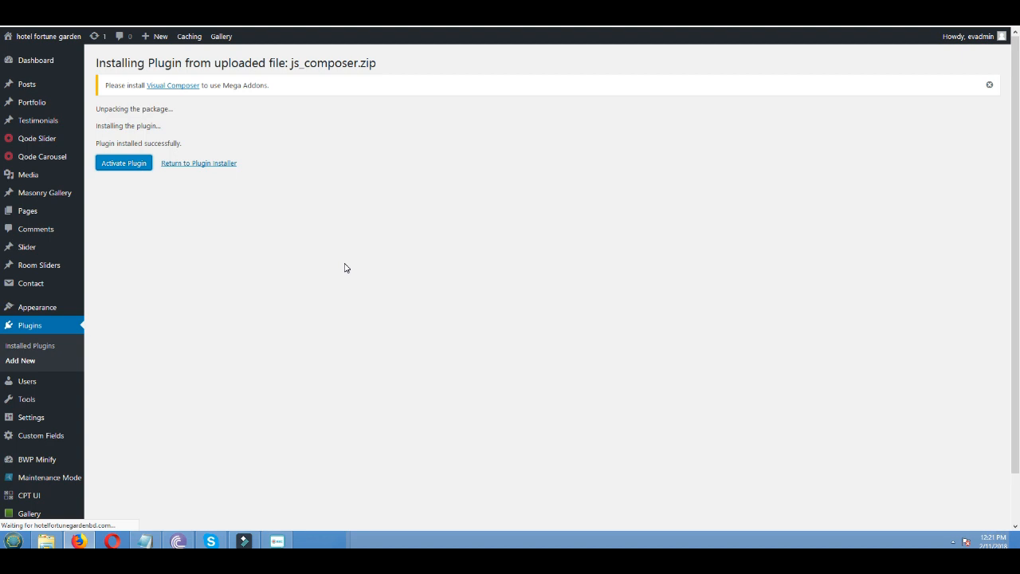
pyautogui.click(123, 162)
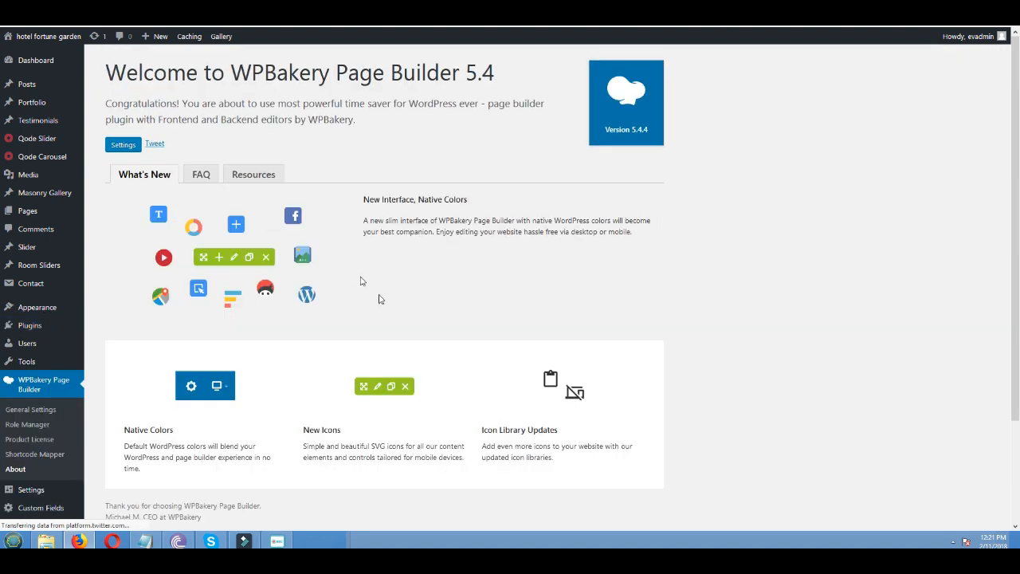
# Leave the welcome screen and edit the Family Suite page from All Pages
pyautogui.click(155, 143)
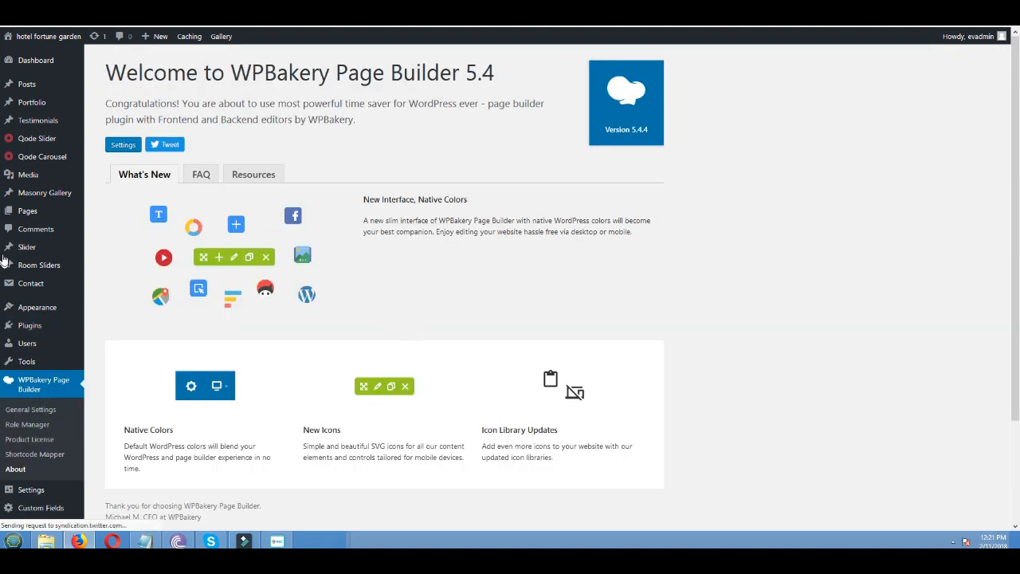
pyautogui.moveTo(27, 210)
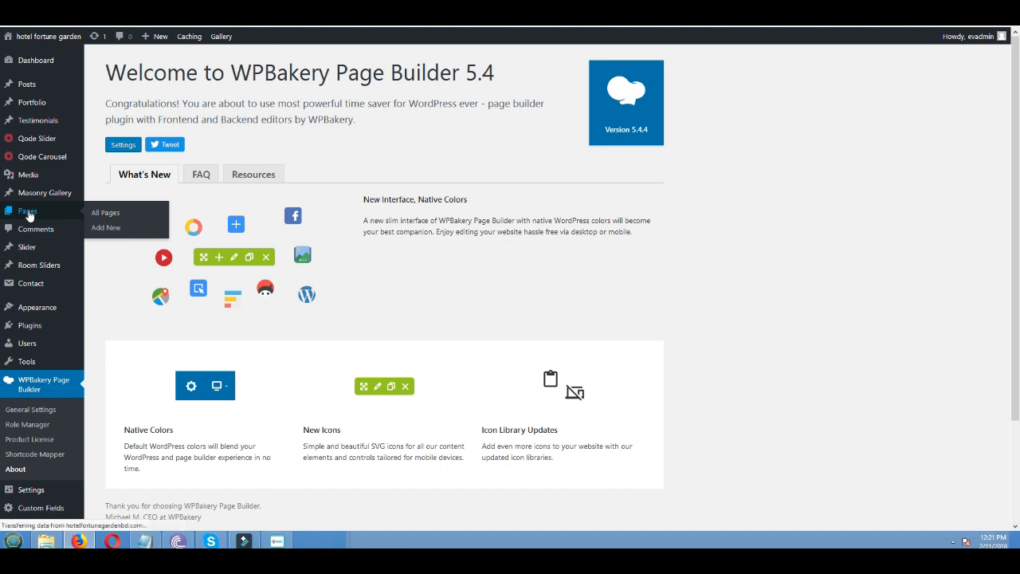
pyautogui.click(105, 212)
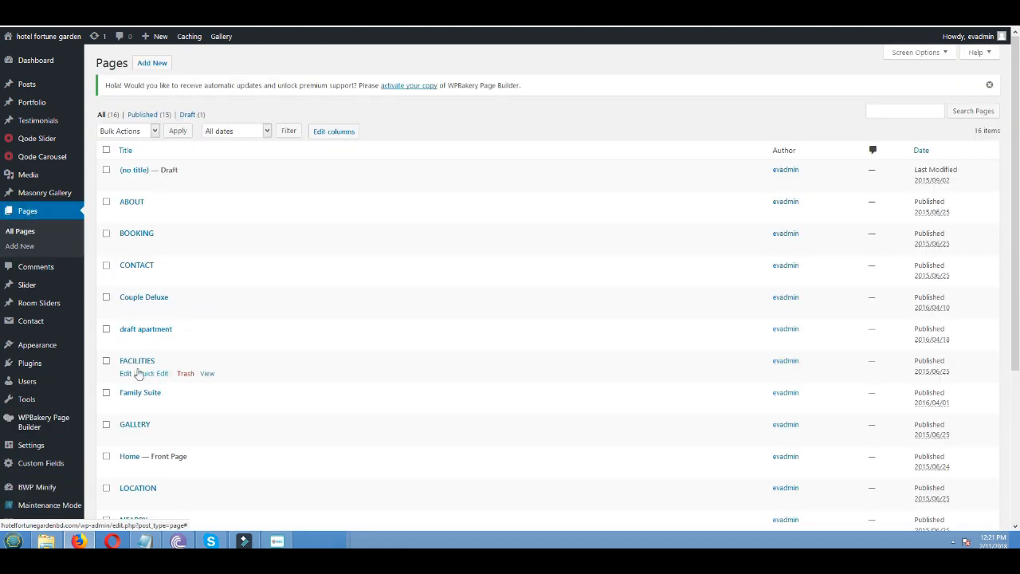
pyautogui.moveTo(128, 411)
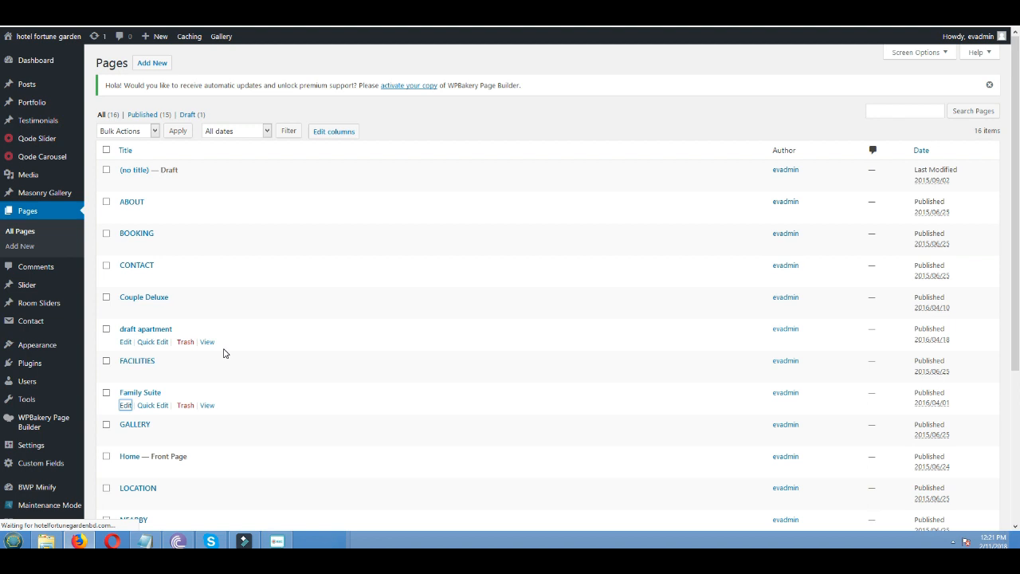
pyautogui.click(124, 405)
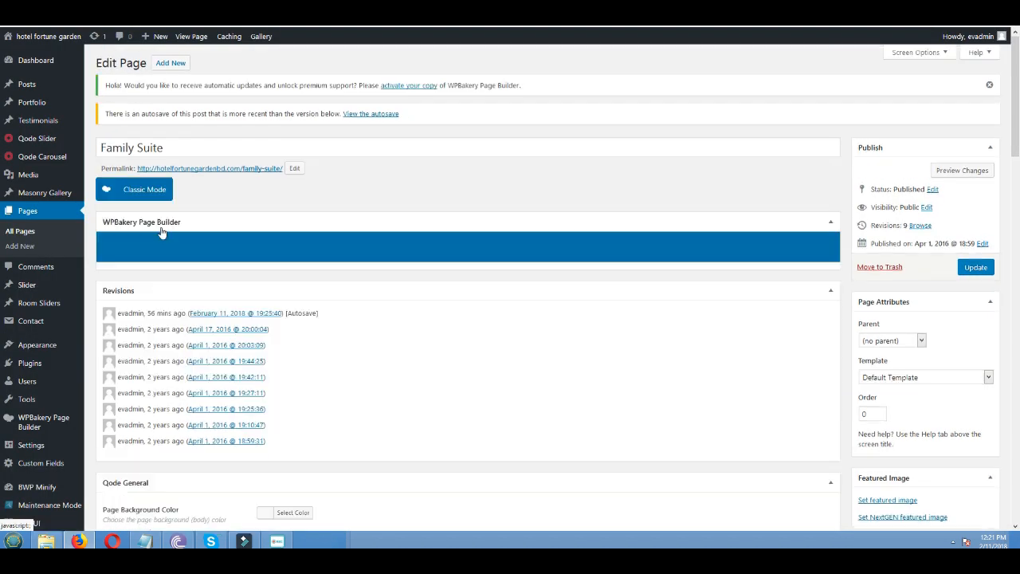
# Load Family Suite's text, raw HTML, empty space and image elements in the backend editor
pyautogui.click(988, 114)
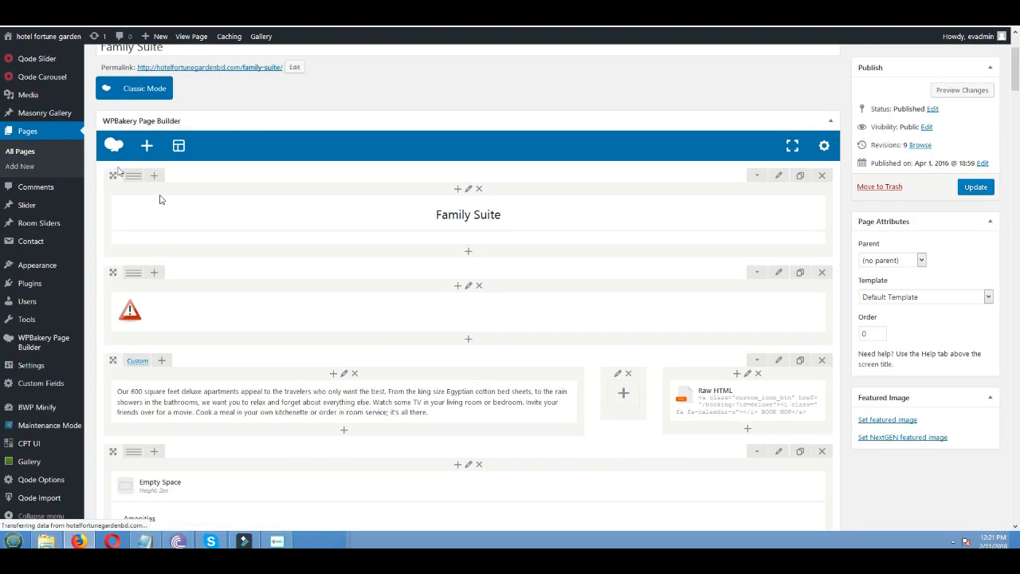
pyautogui.scroll(-3)
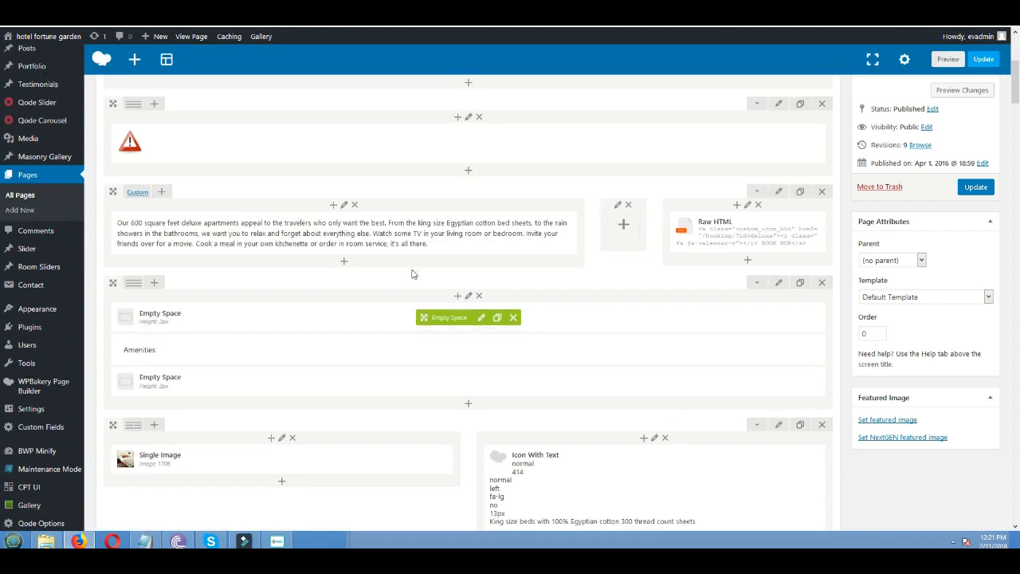